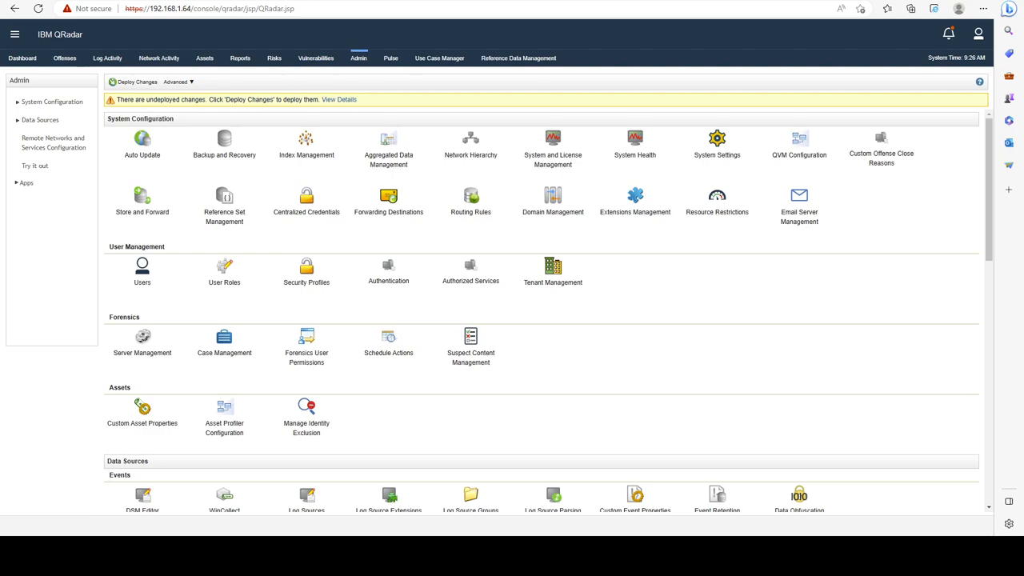
mouse_move(306, 272)
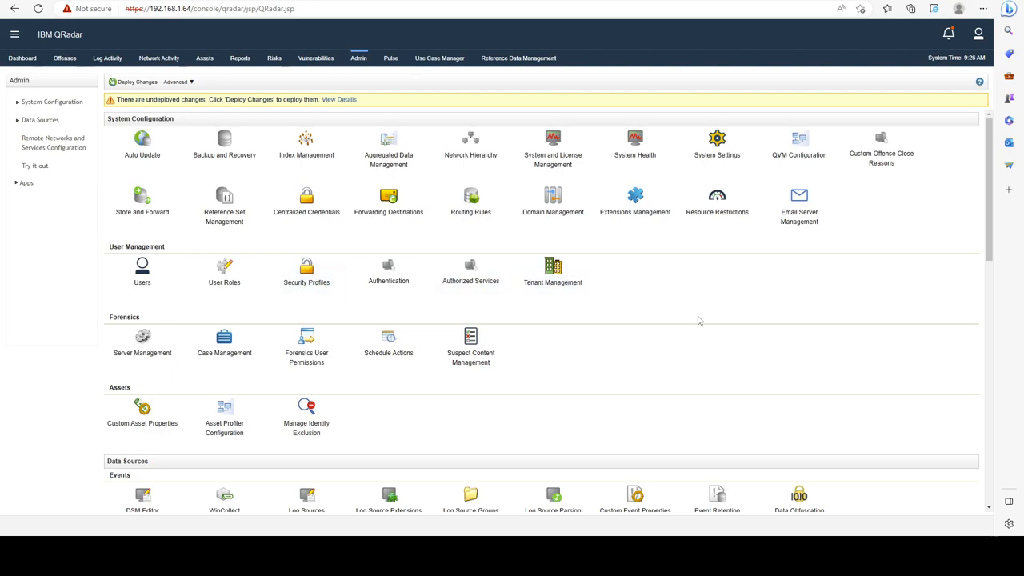
mouse_move(618, 320)
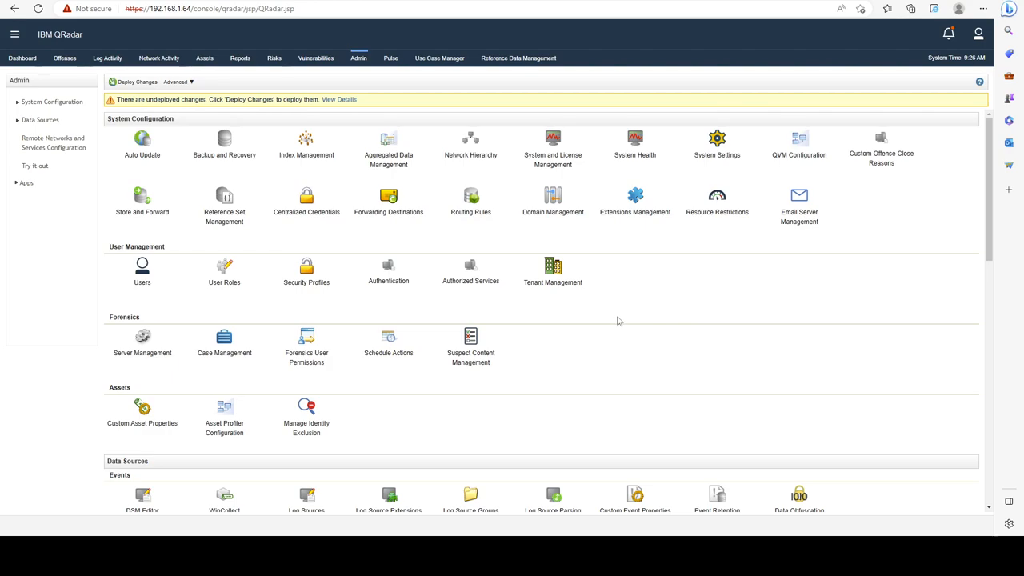
mouse_move(471, 145)
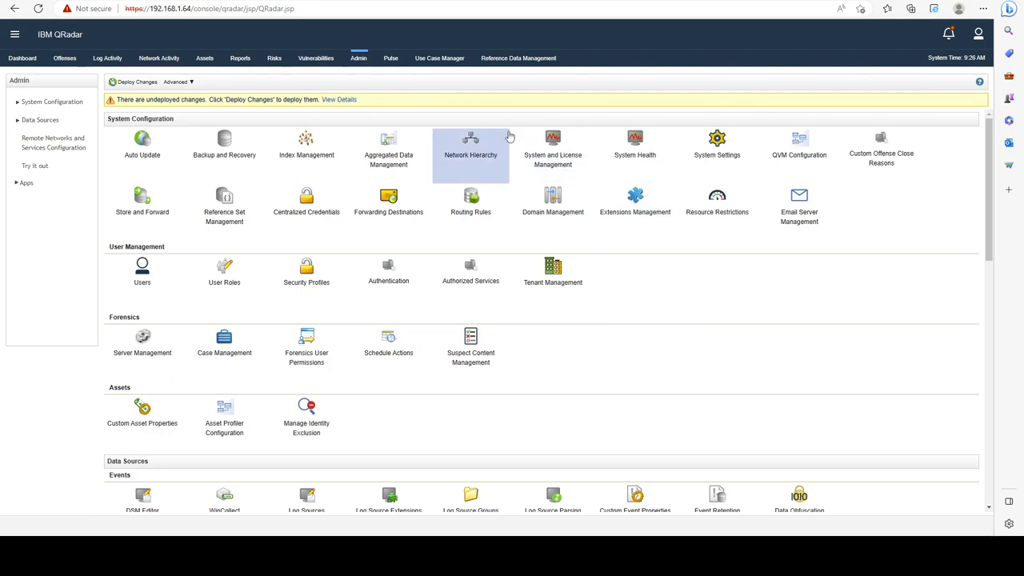
mouse_move(552, 159)
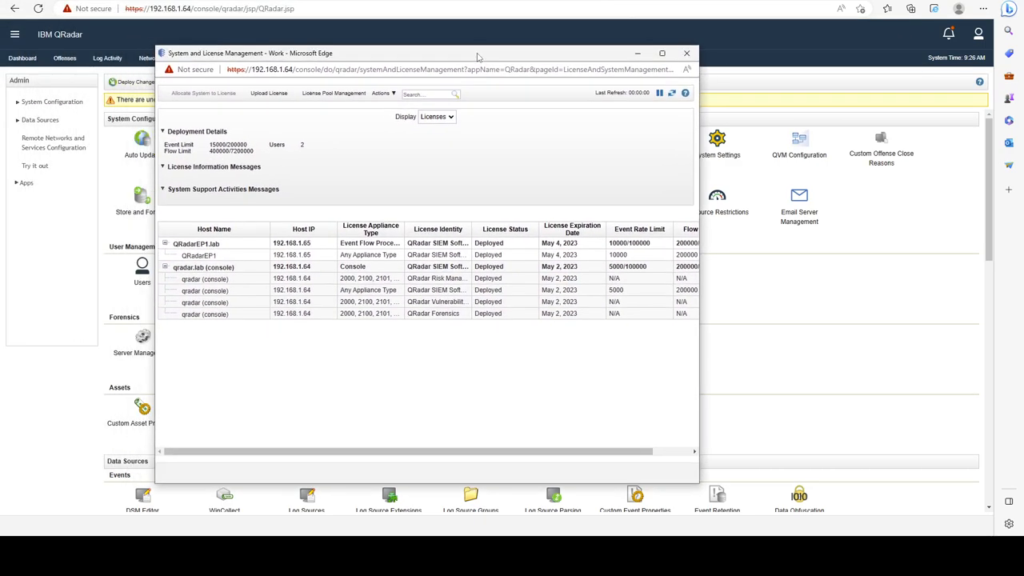
left_click(436, 116)
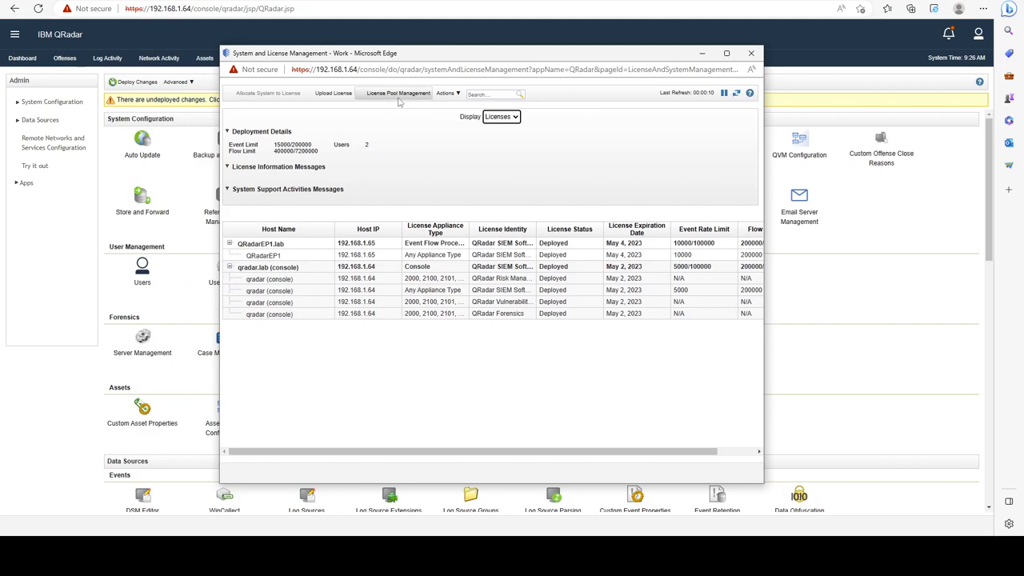
Open License Pool Management and preview QRadarEP1's allocation editor, closing it unchanged
left_click(398, 93)
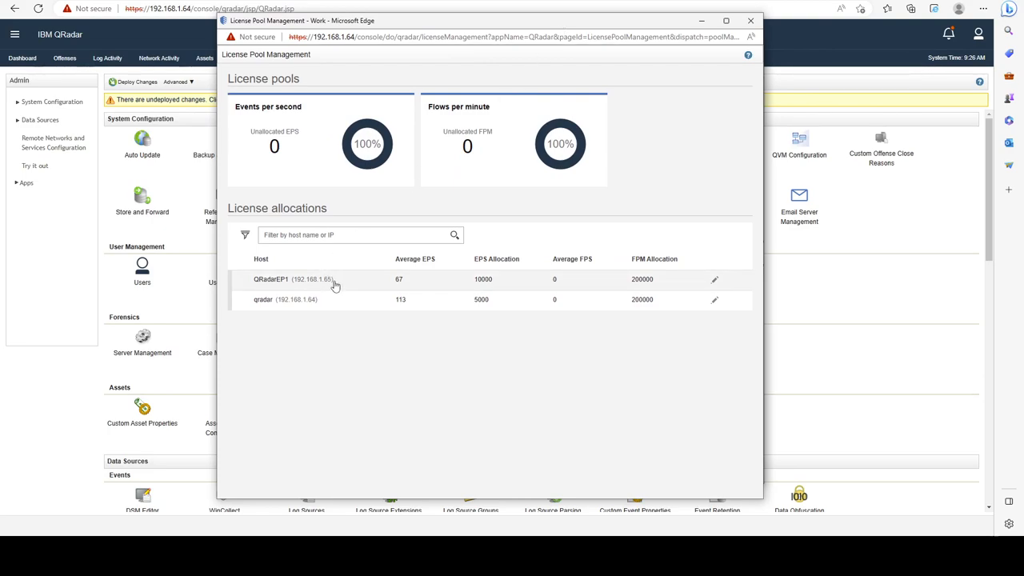
mouse_move(310, 287)
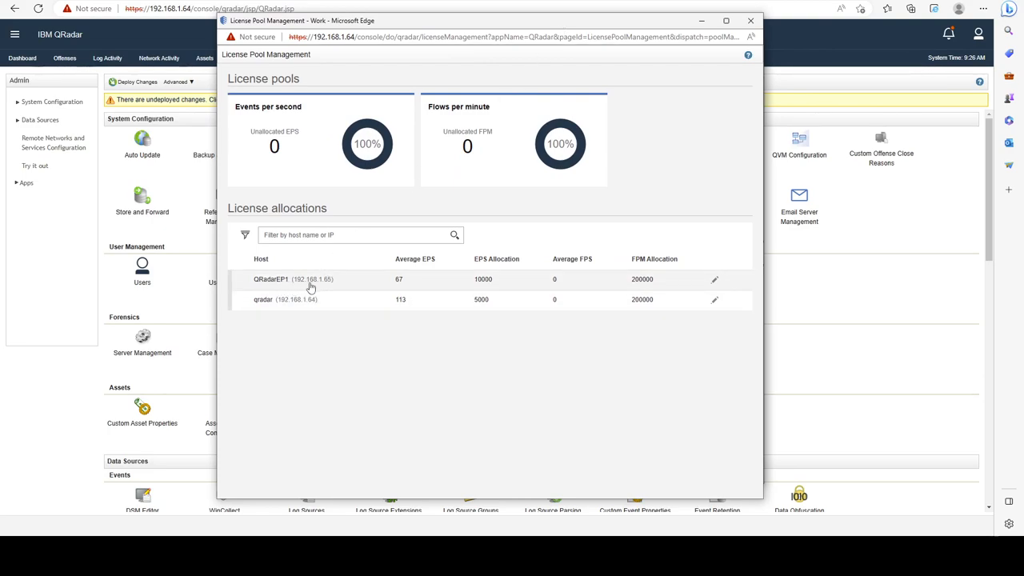
mouse_move(311, 280)
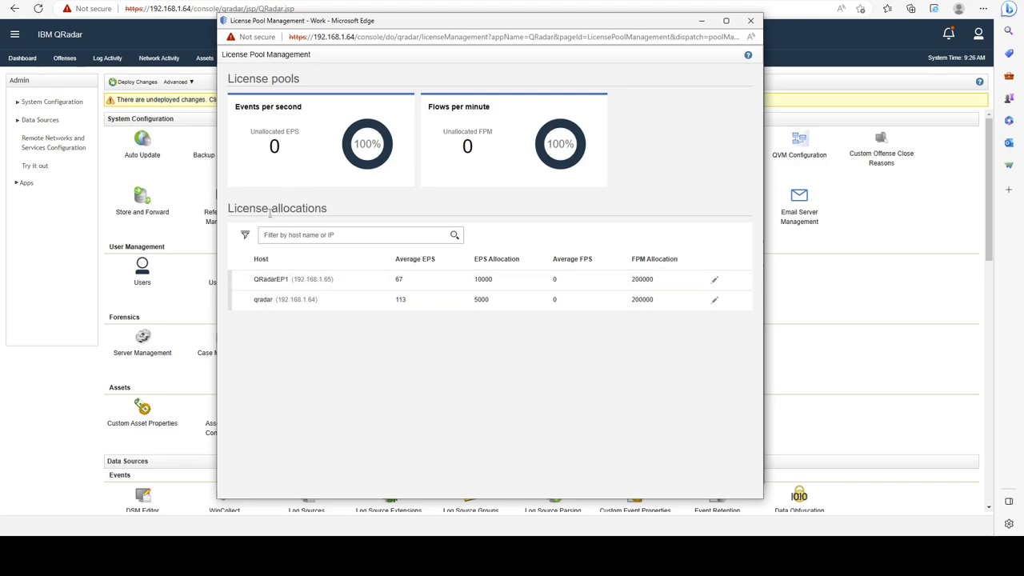
double_click(298, 208)
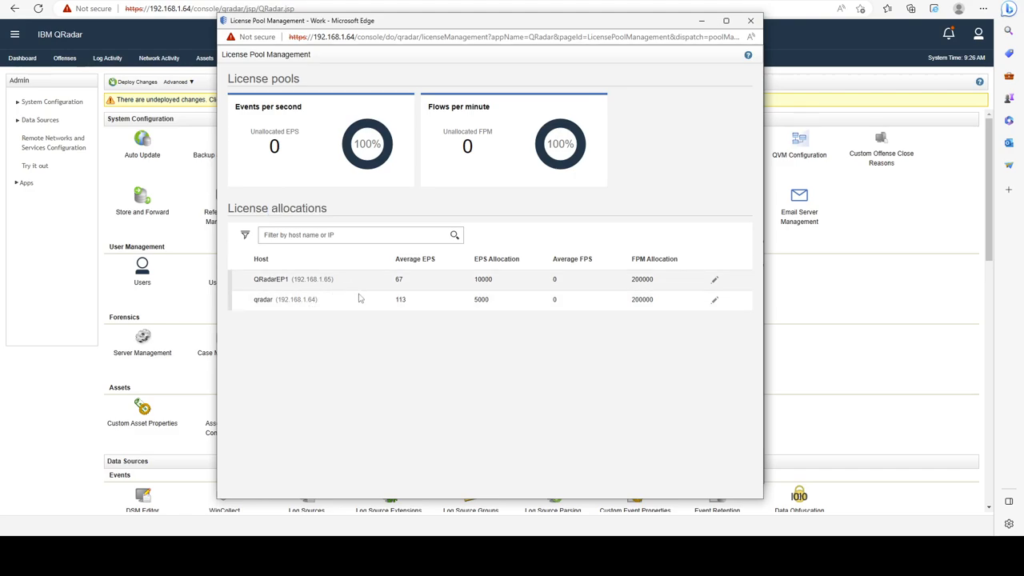
left_click(715, 300)
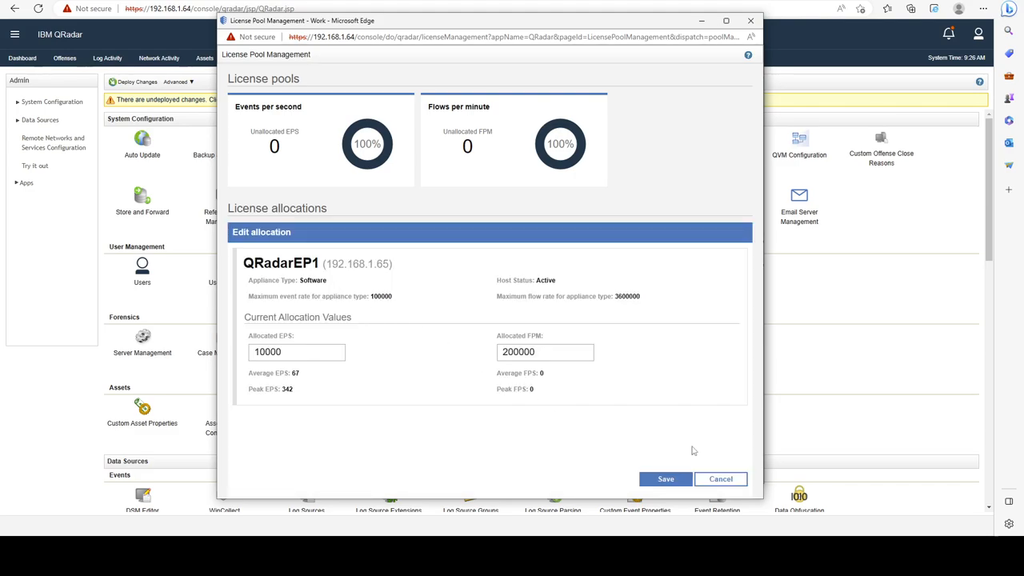
left_click(720, 479)
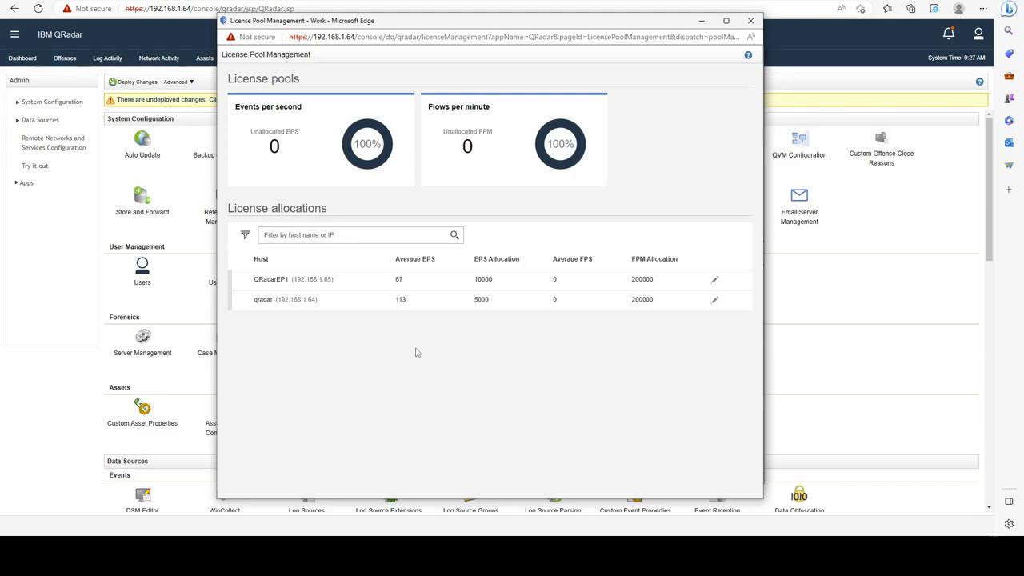
mouse_move(471, 299)
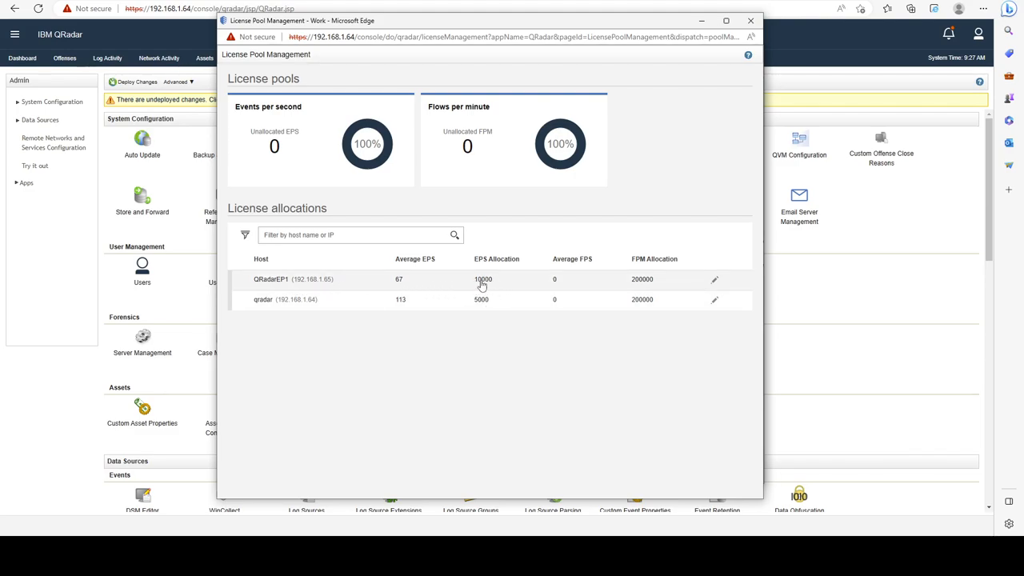
mouse_move(476, 288)
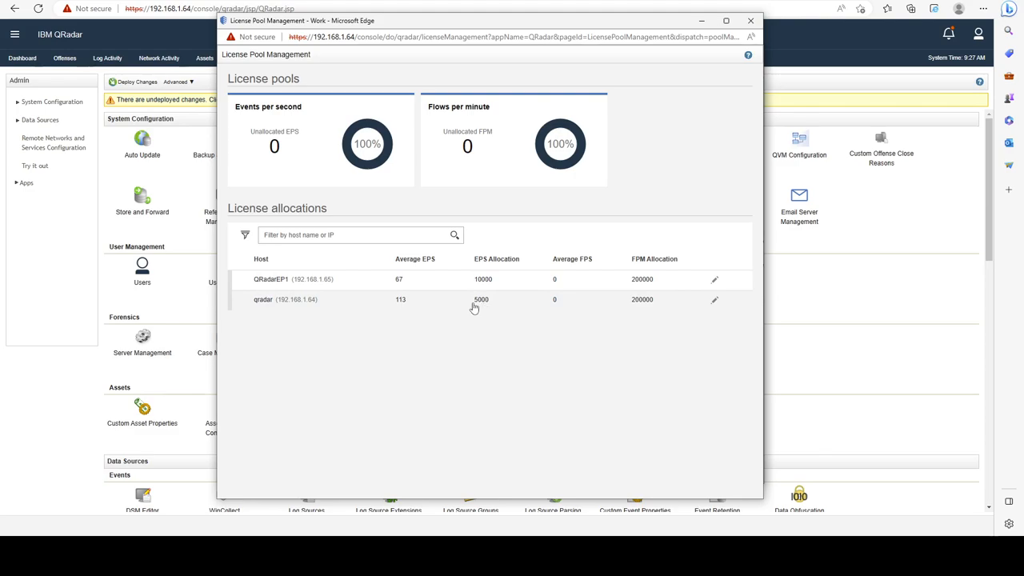
Open the qradar host's allocation edit form showing 5000 EPS
left_click(714, 300)
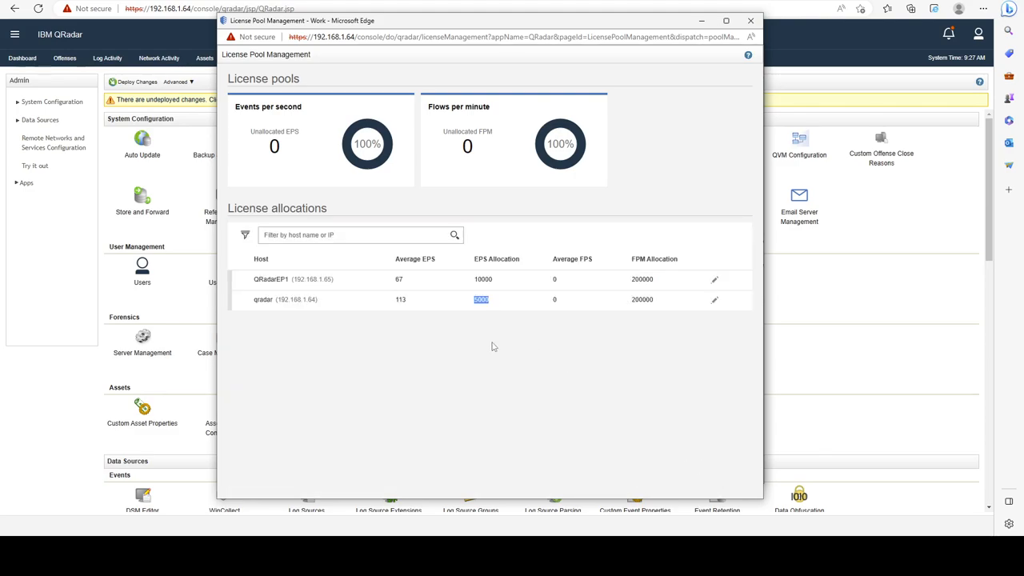
left_click(494, 342)
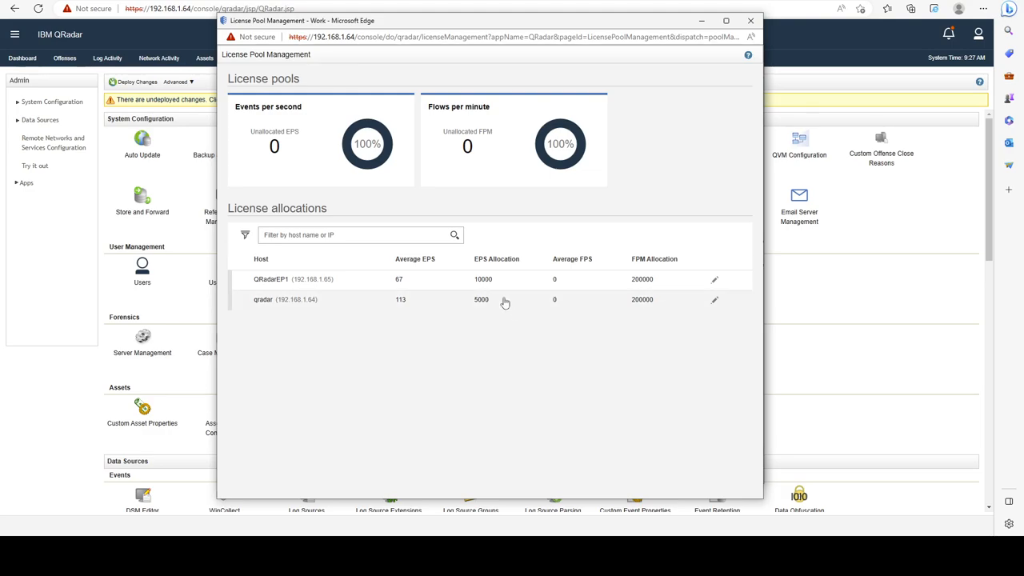
left_click(714, 300)
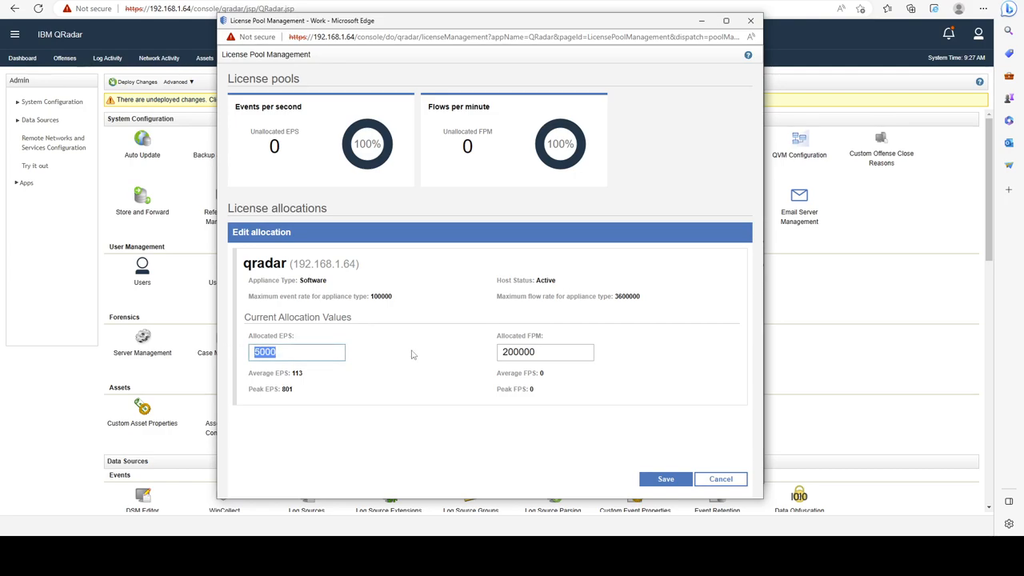
Save the qradar host's allocation as 1000 EPS and enter 500 EPS for QRadarEP1
type("1000")
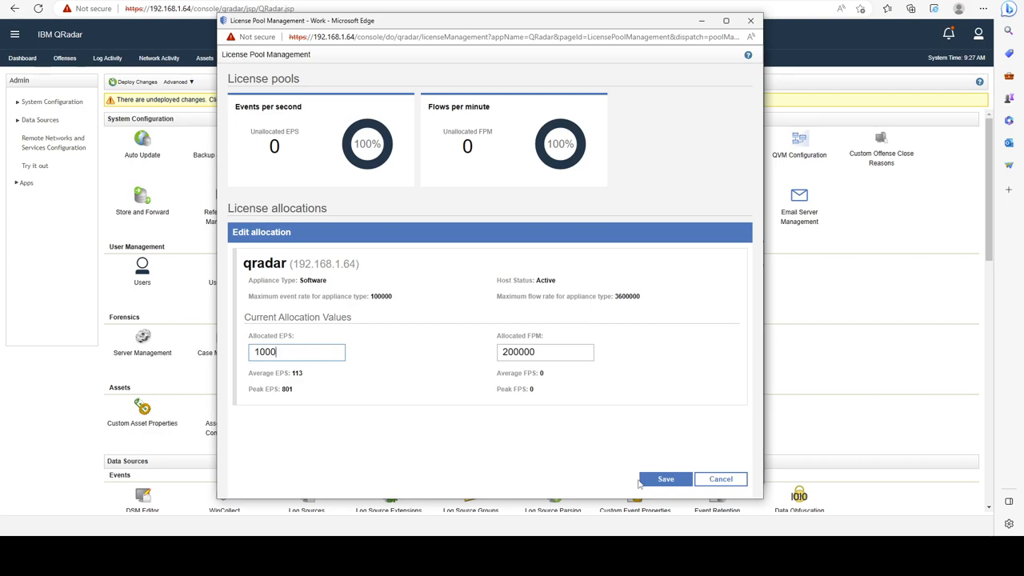
left_click(665, 478)
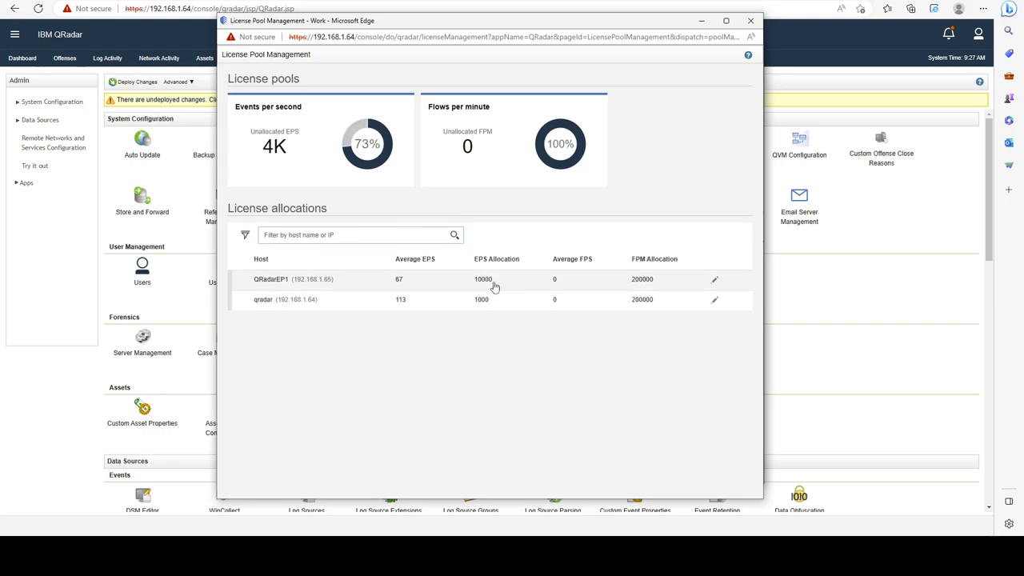
left_click(715, 279)
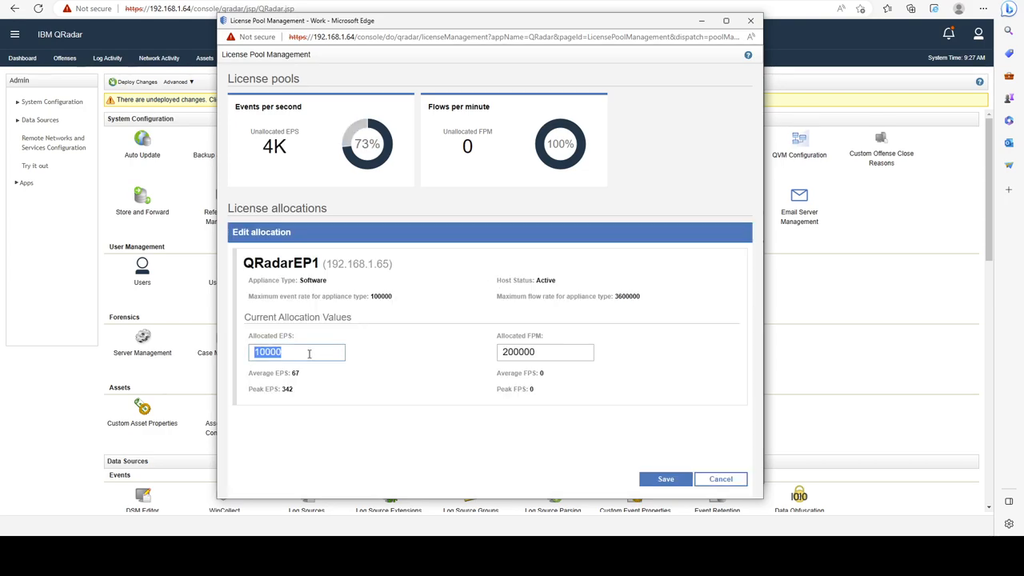
type("500")
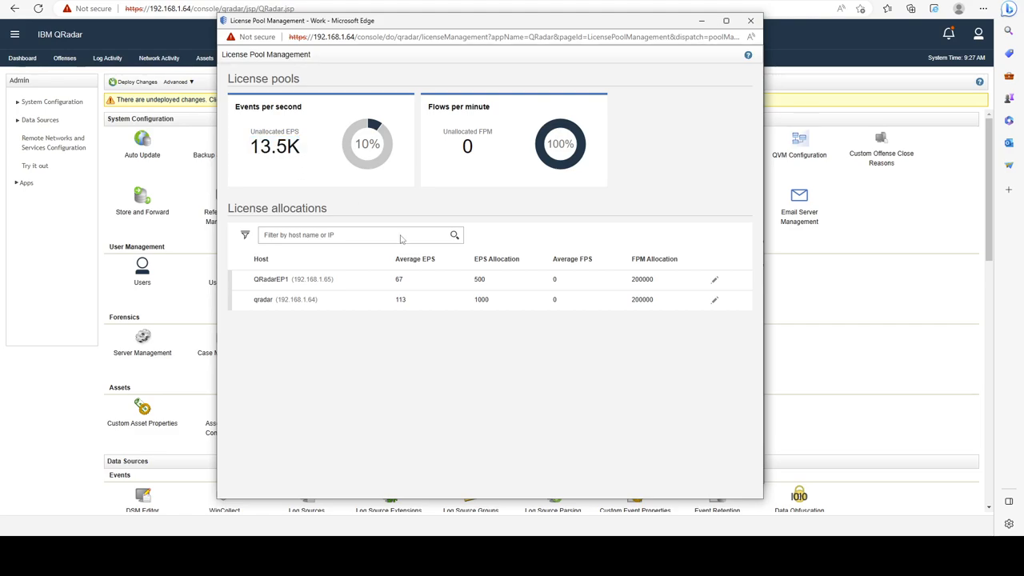
mouse_move(315, 169)
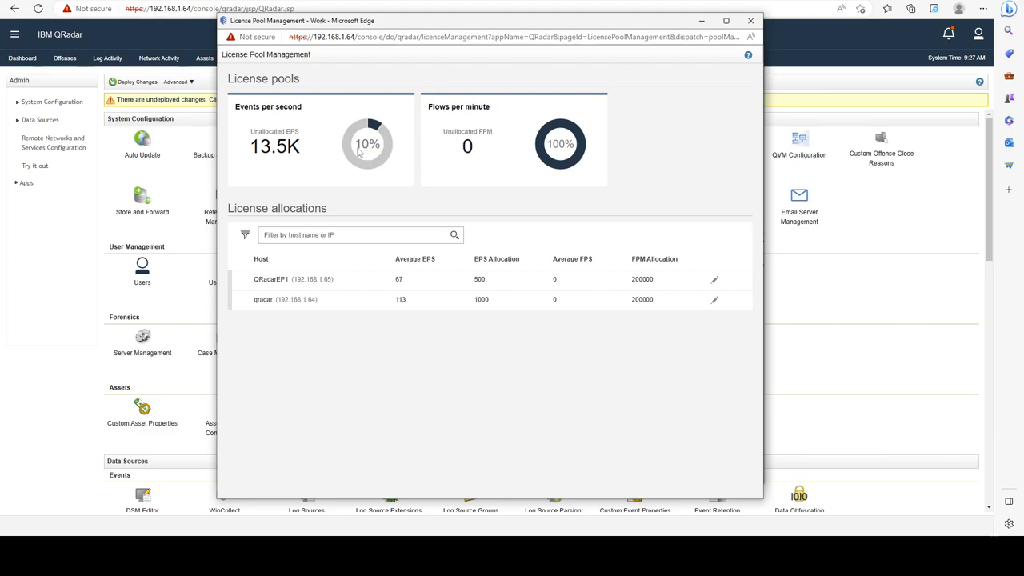
mouse_move(360, 152)
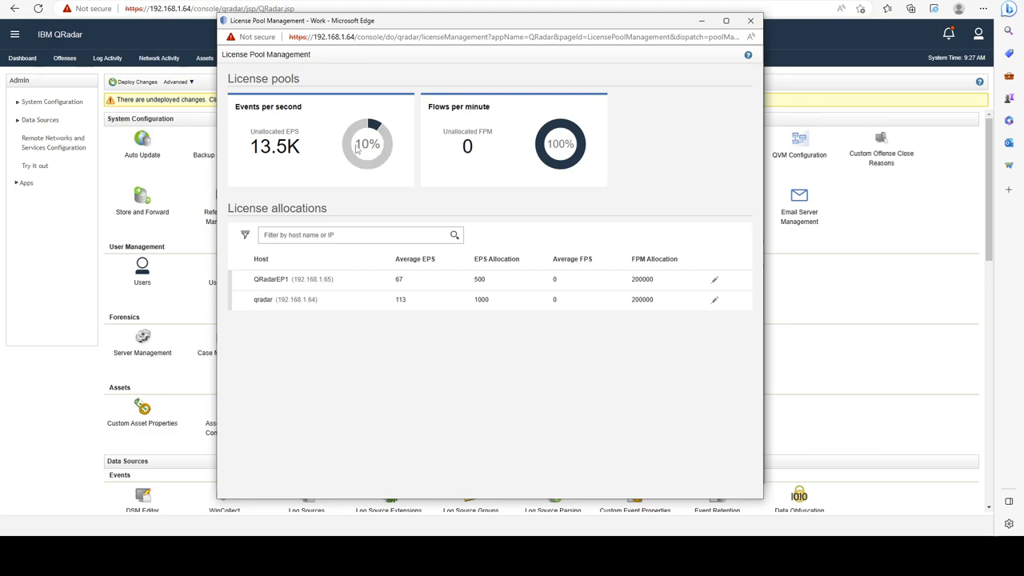
mouse_move(368, 154)
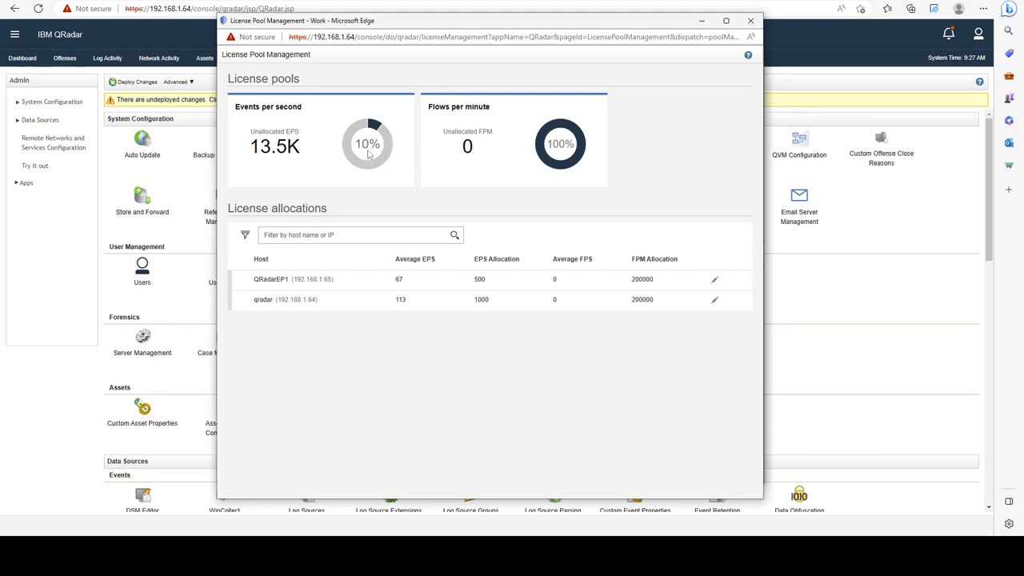
double_click(260, 147)
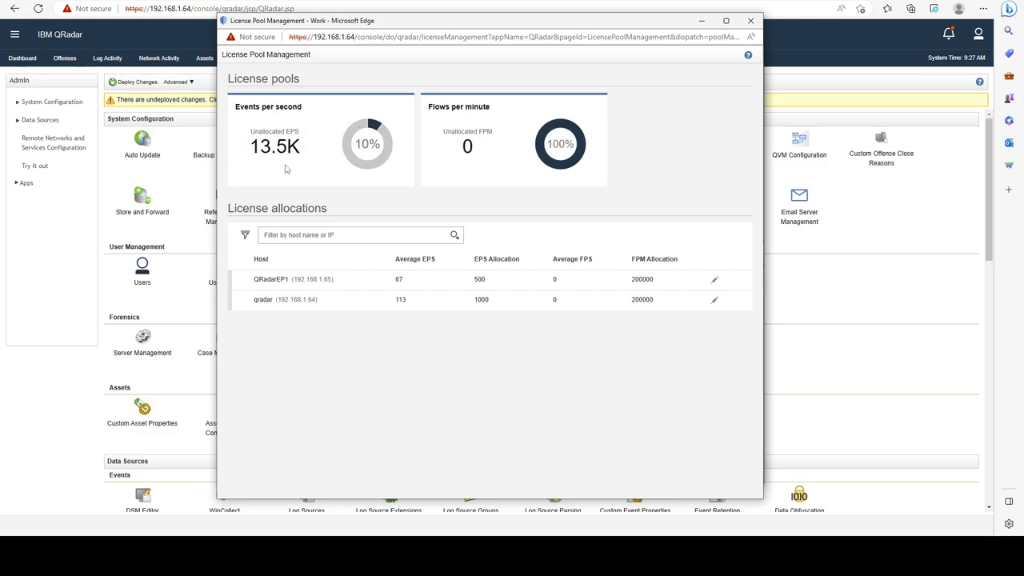
double_click(275, 146)
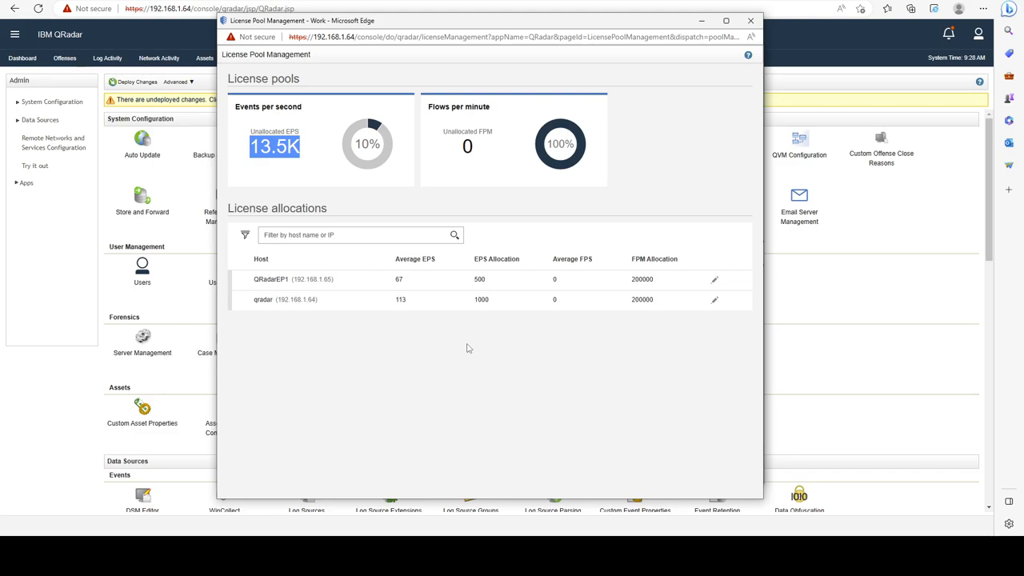
mouse_move(424, 263)
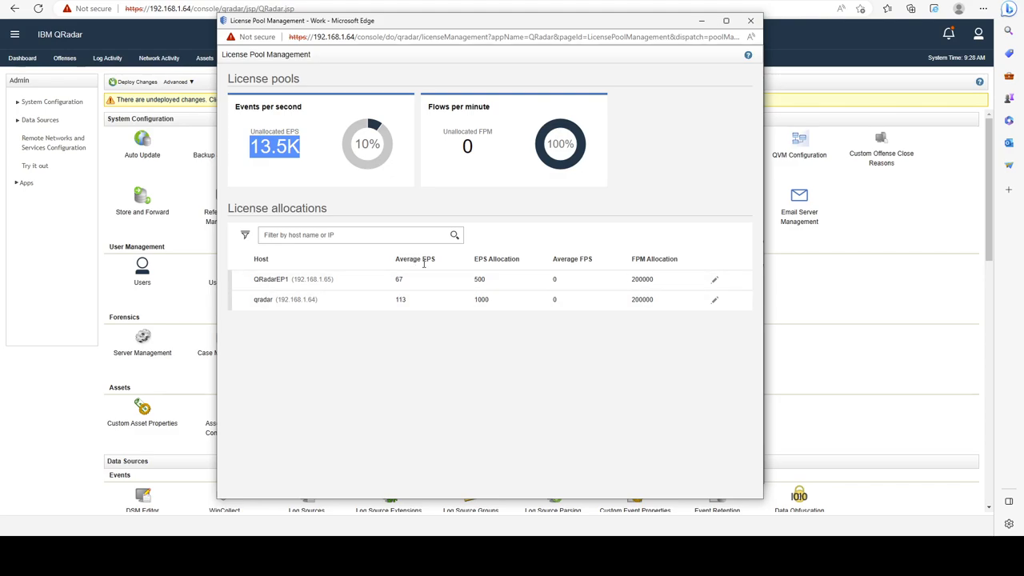
mouse_move(361, 315)
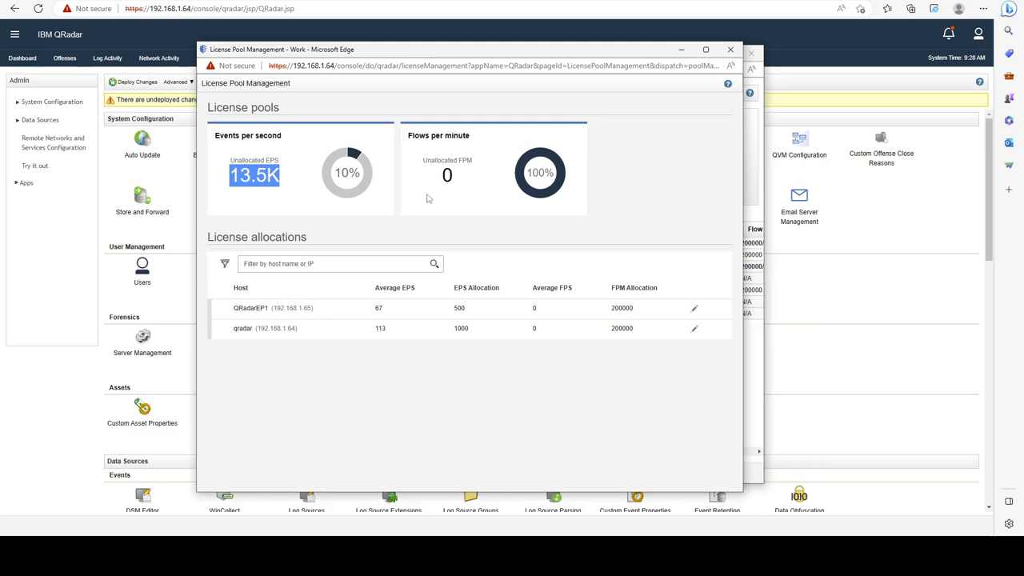
mouse_move(679, 211)
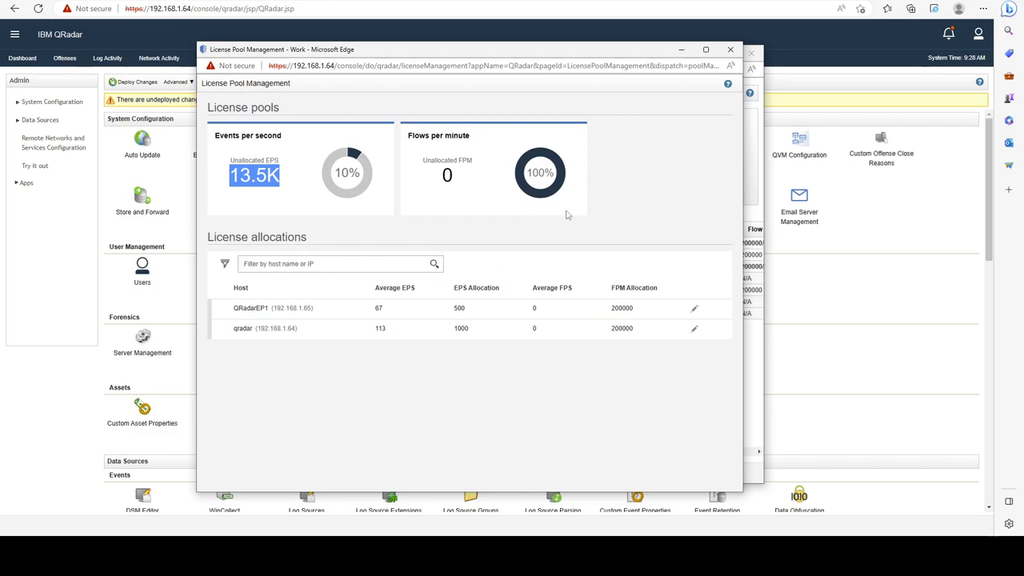
mouse_move(659, 178)
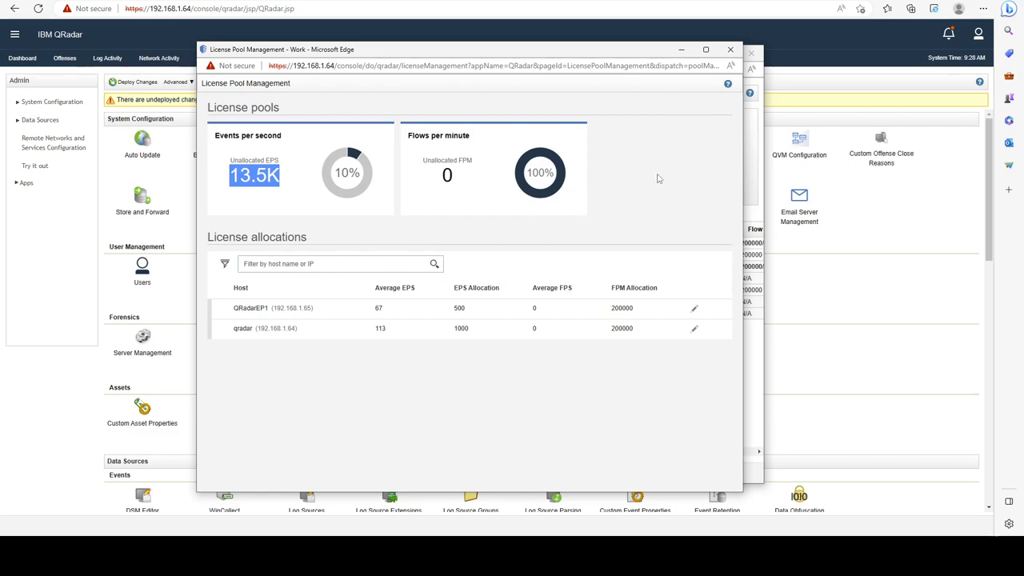
mouse_move(730, 64)
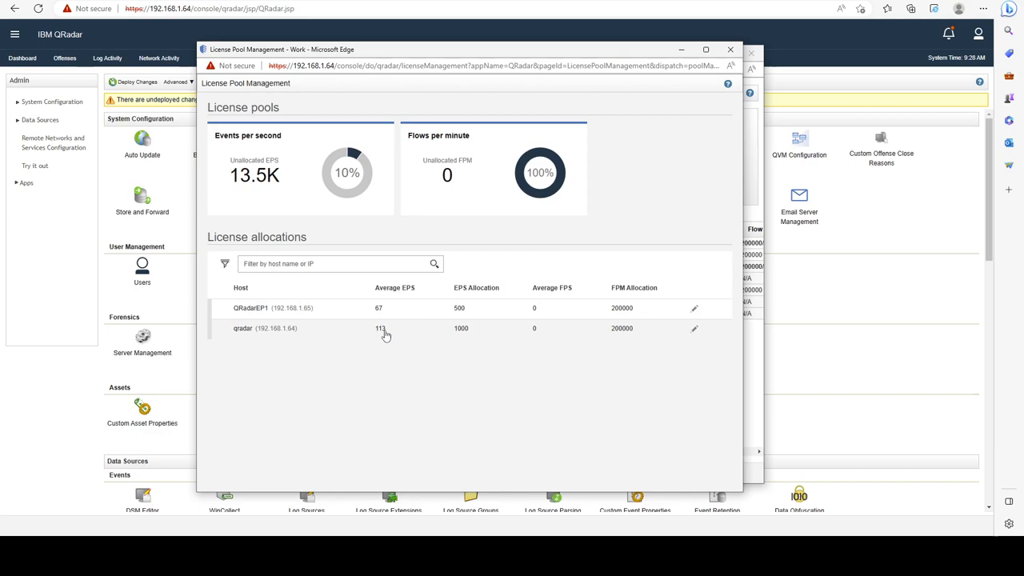
mouse_move(377, 330)
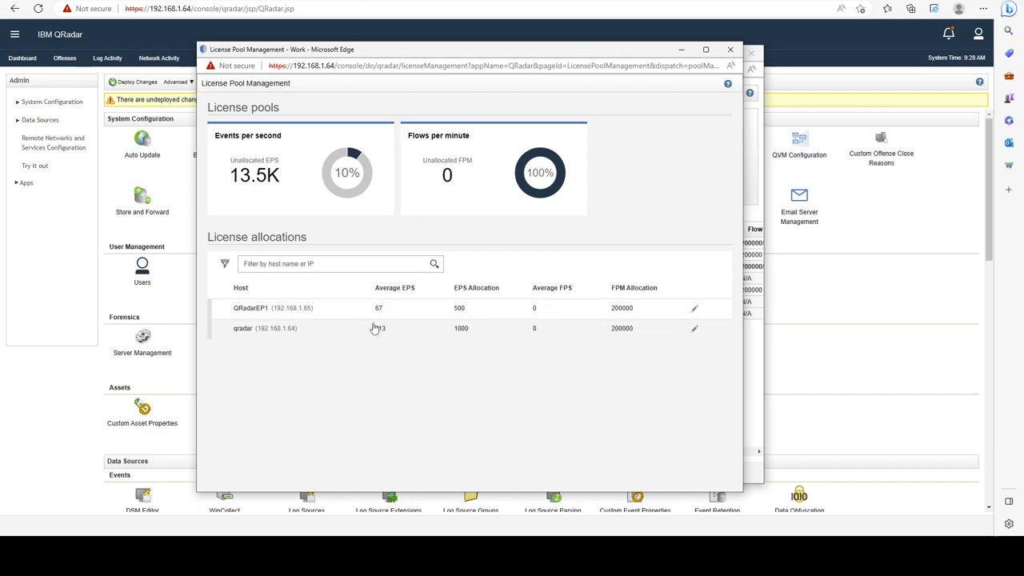
mouse_move(354, 336)
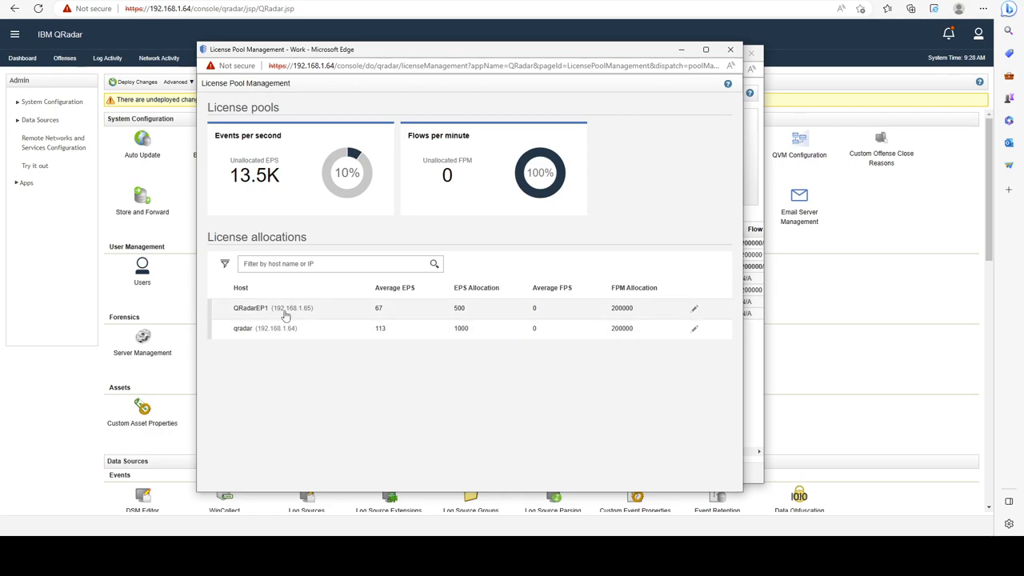
mouse_move(460, 312)
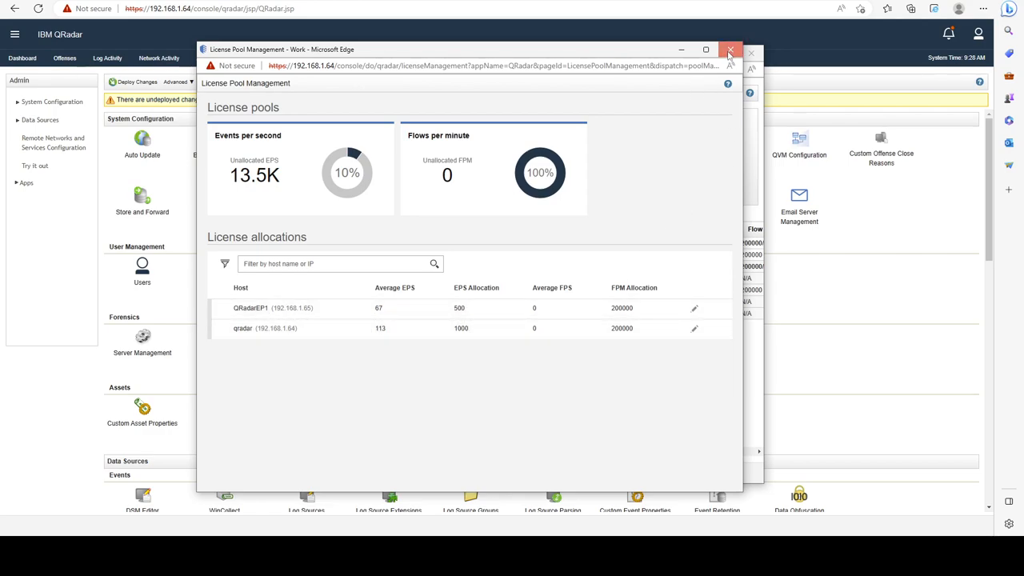
Close both license windows and view live Health Metric events in Log Activity
left_click(729, 52)
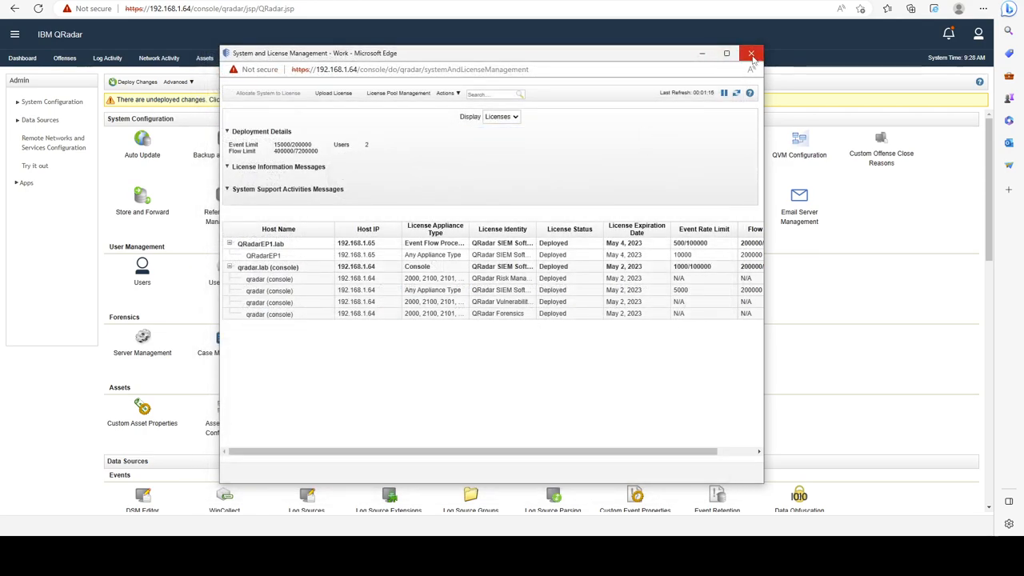
left_click(751, 54)
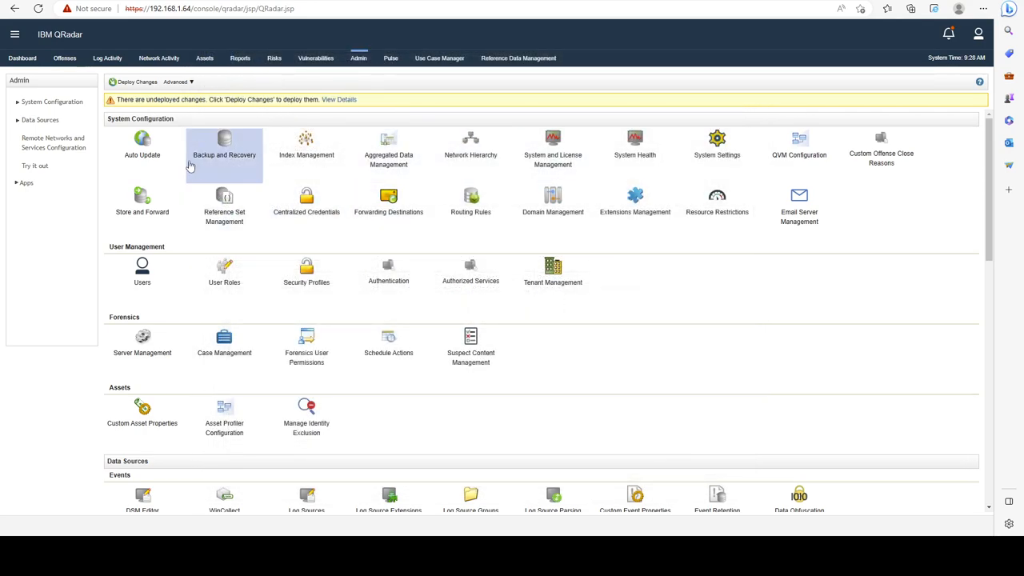
mouse_move(62, 215)
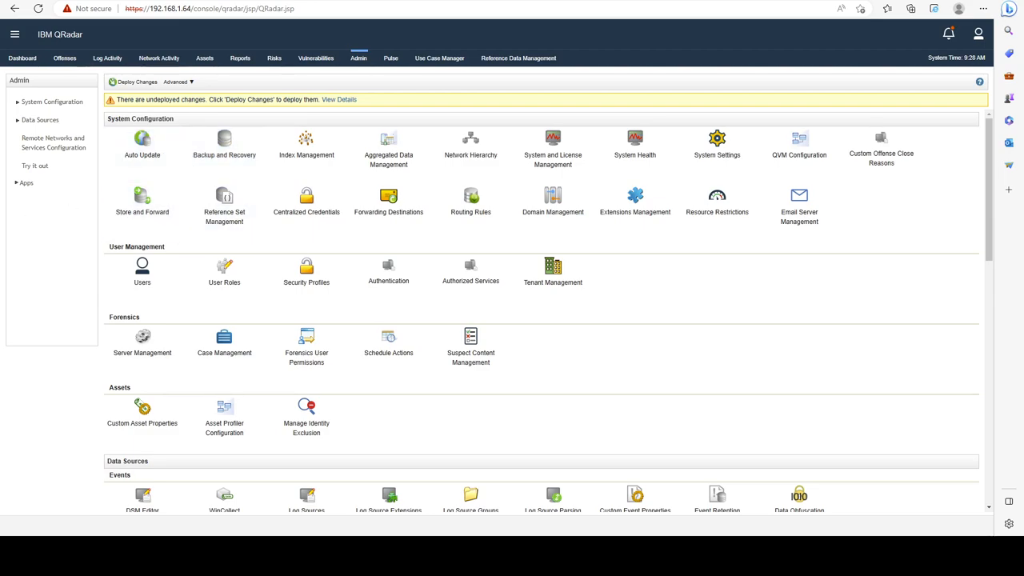
left_click(107, 57)
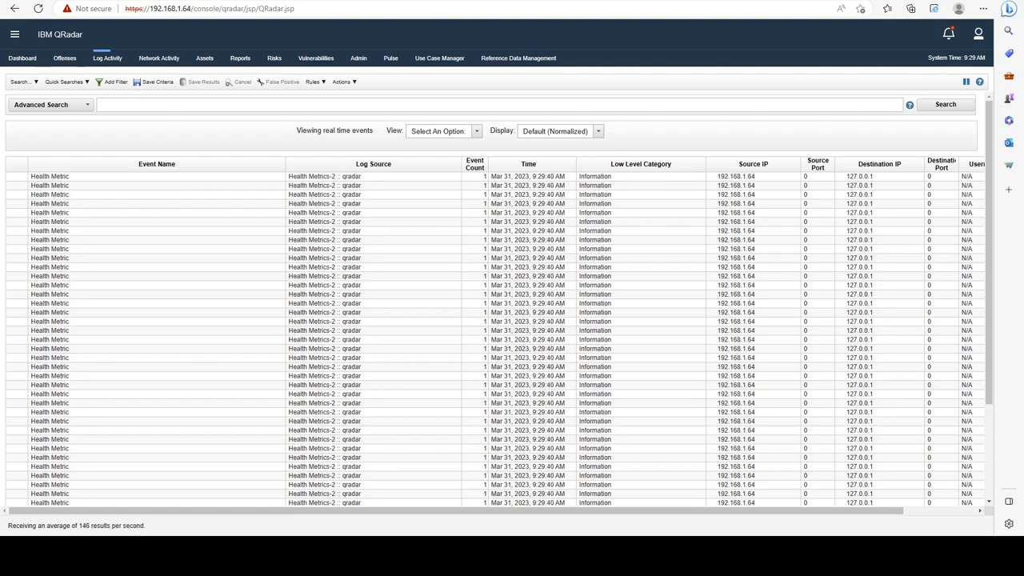
Run the AQL query for 24-hour average EPS per log source, then reopen the query text
type("select logsourcename(logsourceid) as LogSource, sum(eventcount) / (24*60*60) as EPS from events group by logsourceid order by EPS desc last 24 hours")
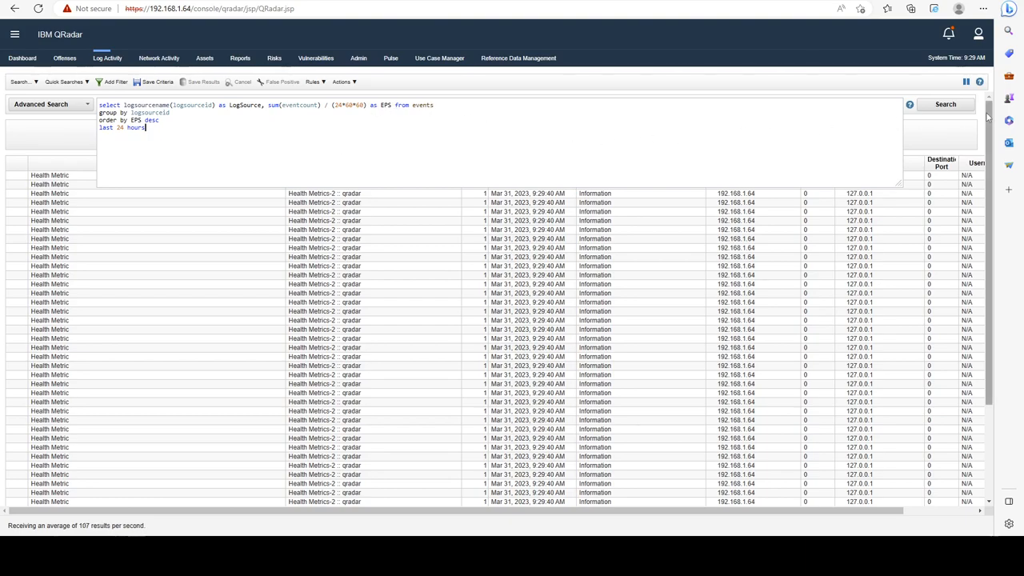
left_click(946, 104)
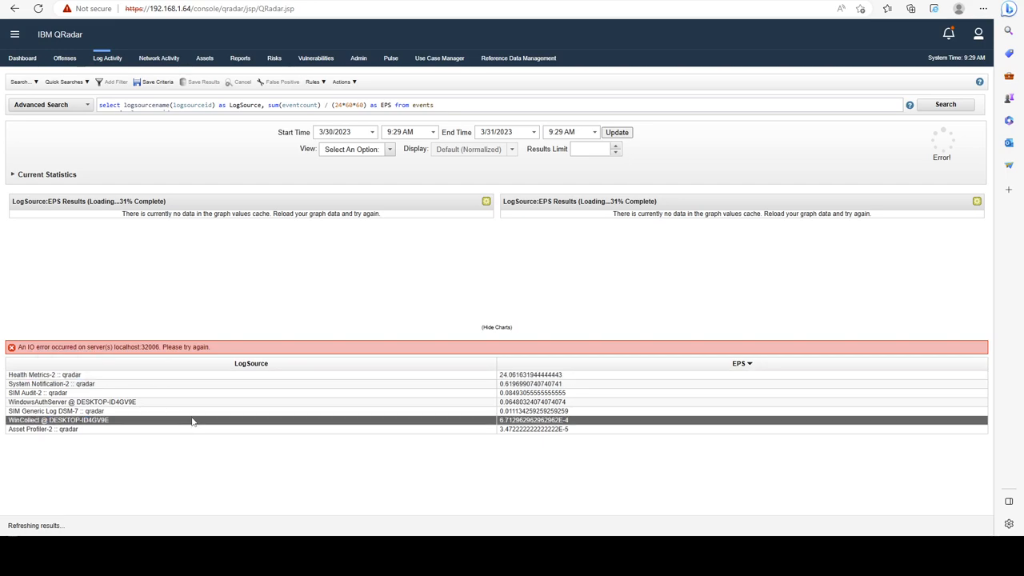
double_click(531, 375)
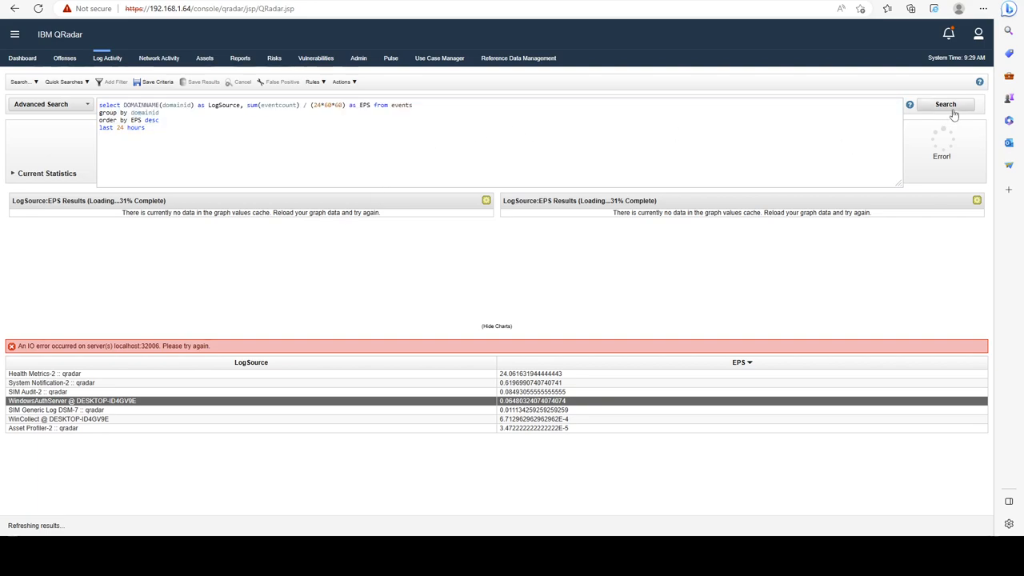
Run the DOMAINNAME query, showing Default Domain at about 28.11 EPS
left_click(945, 104)
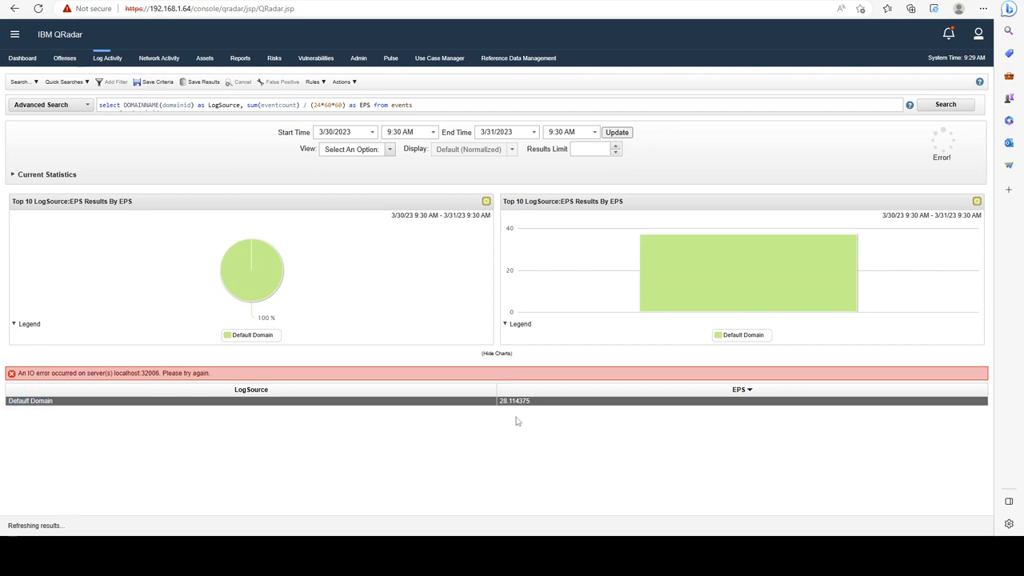
mouse_move(409, 458)
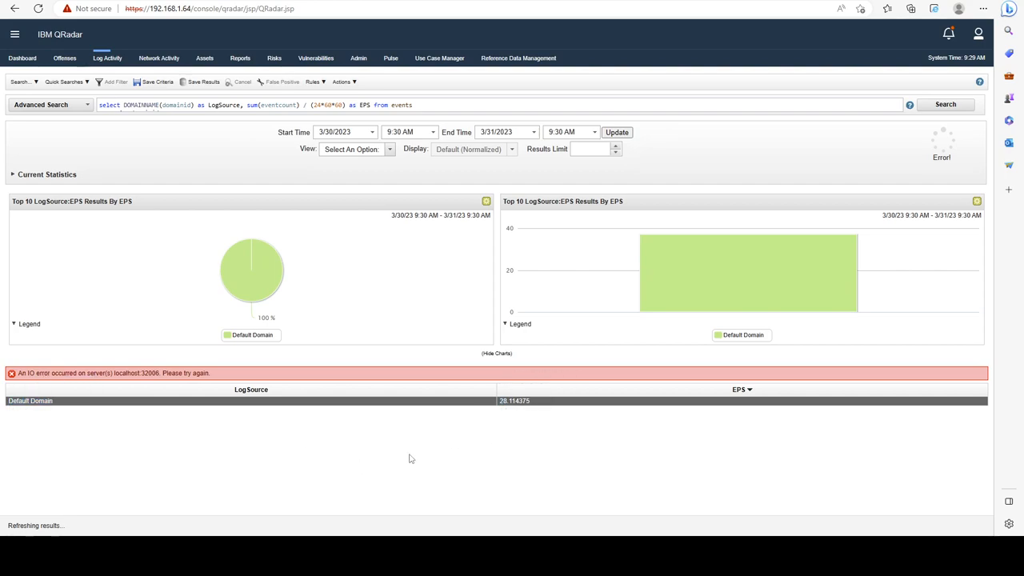
mouse_move(411, 462)
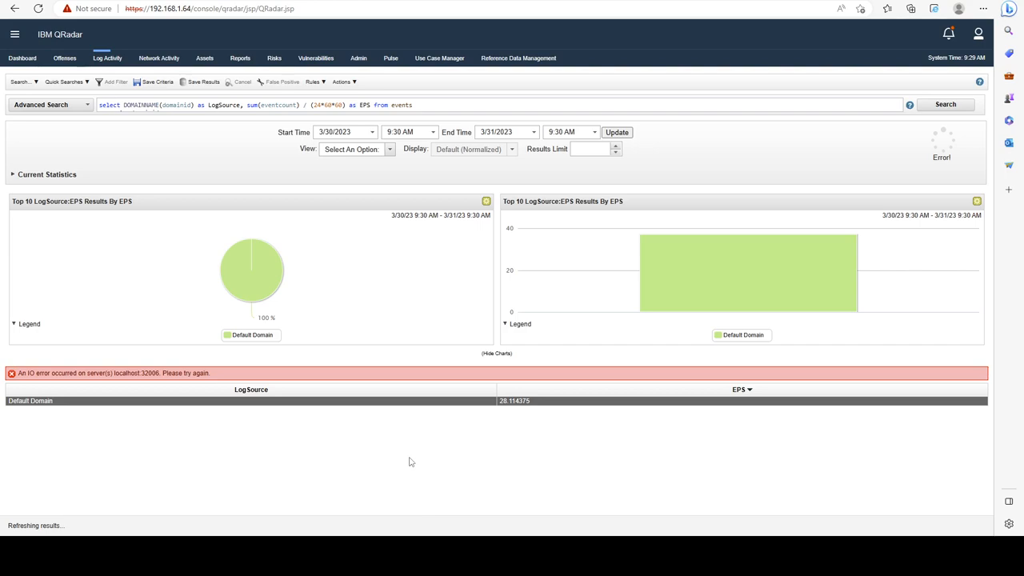
mouse_move(148, 342)
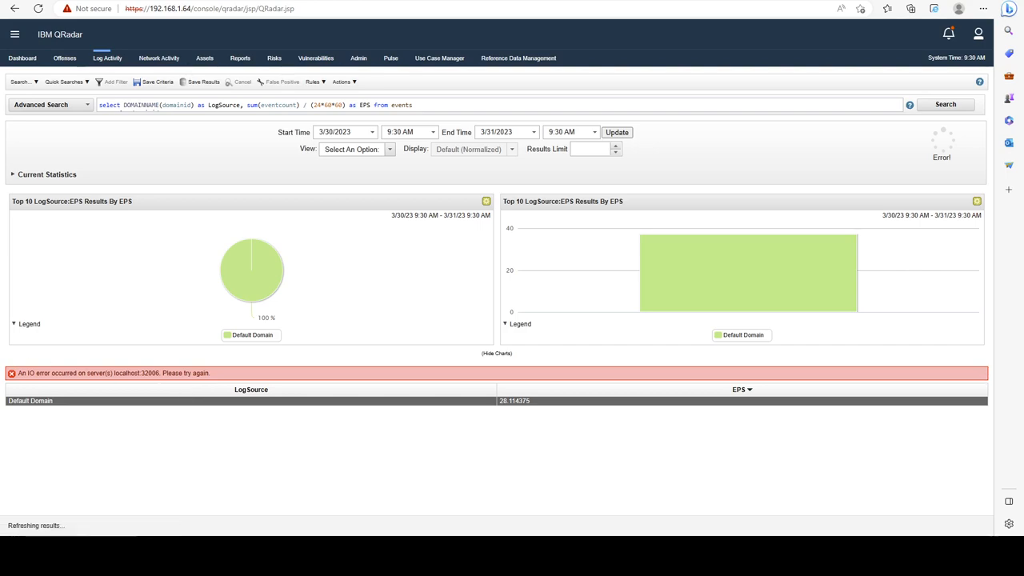
mouse_move(252, 270)
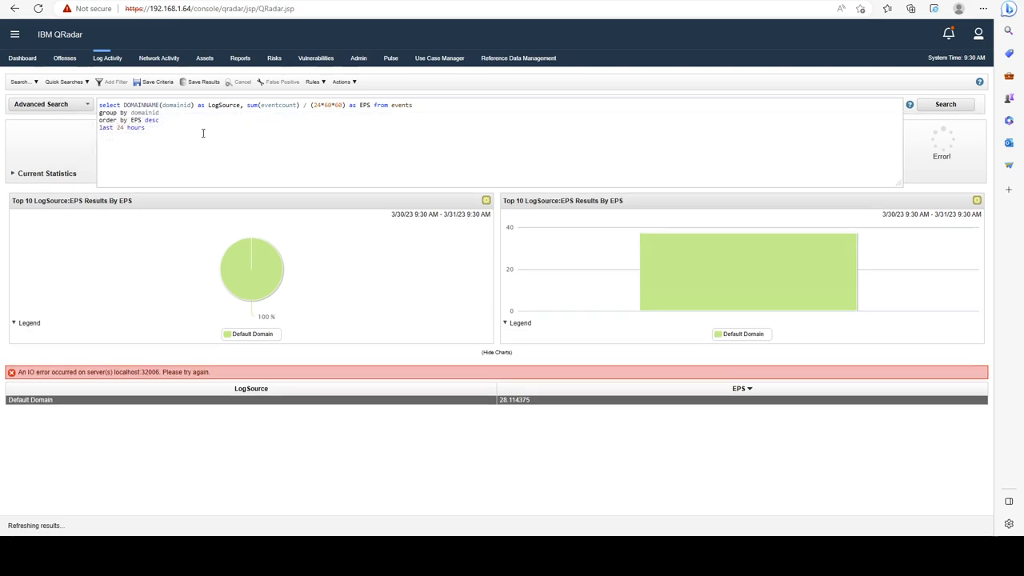
mouse_move(402, 192)
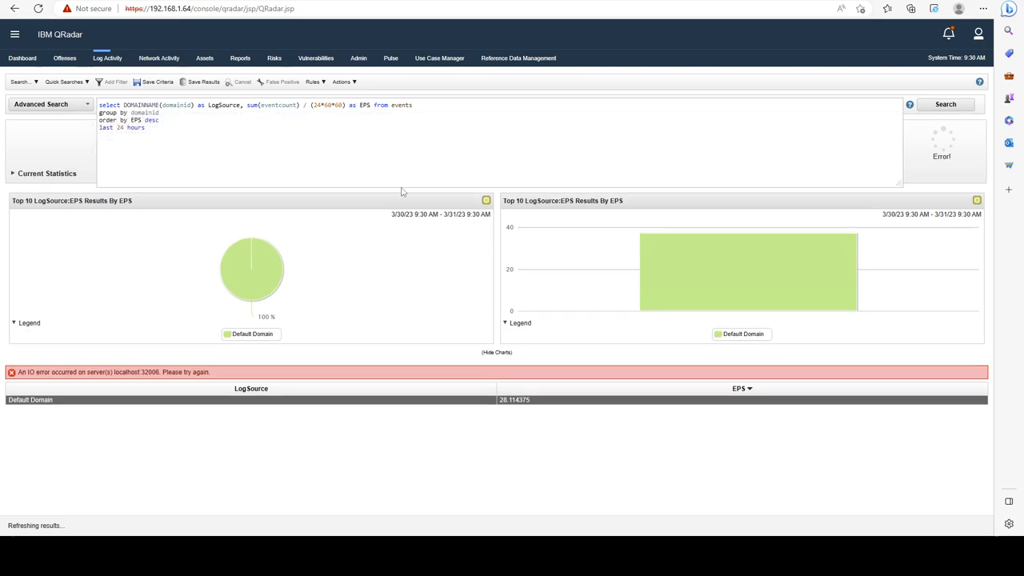
mouse_move(401, 188)
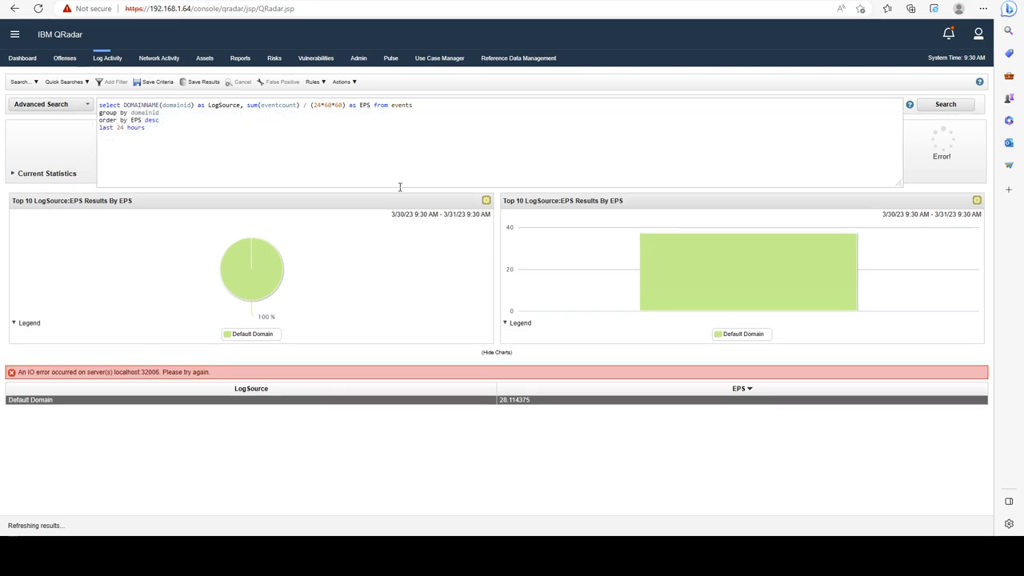